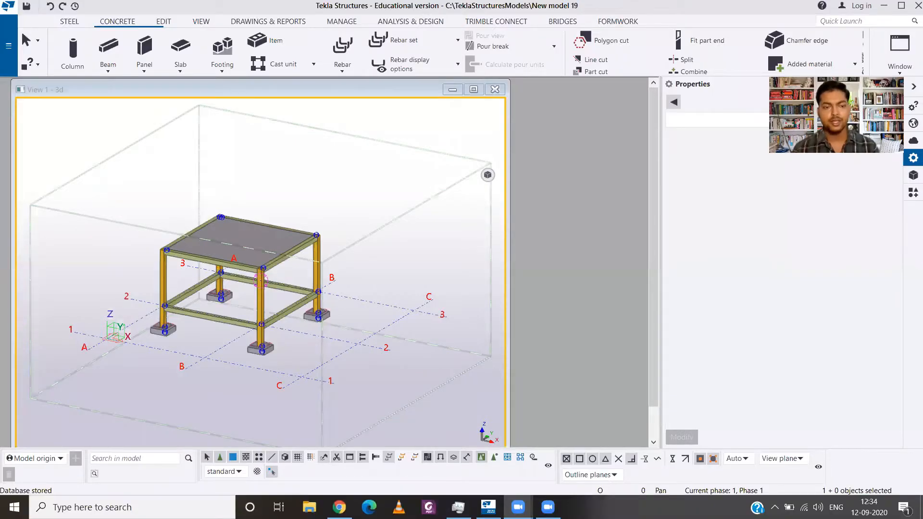
{"action": "mouse_move", "coordinate": [246, 149]}
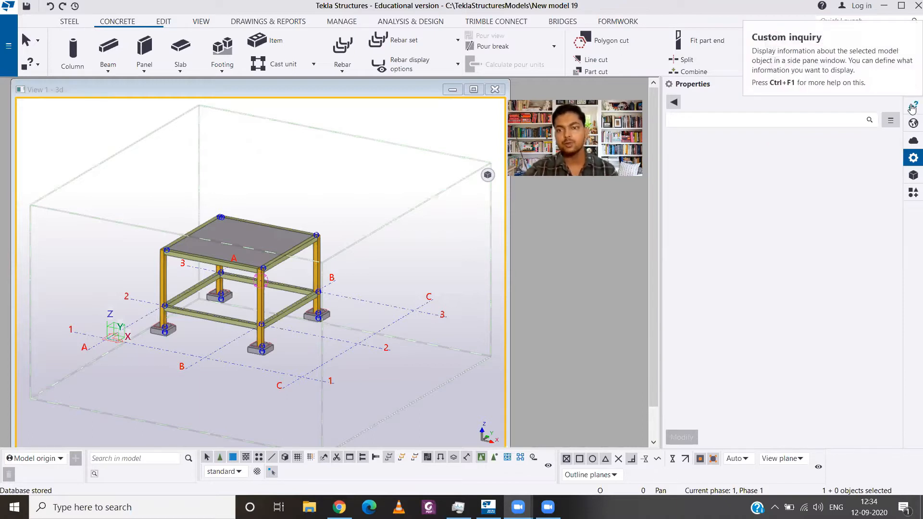
Step: Inspect the slab, a beam and footing F1 (1000*300, 750 kg) in the Custom Inquiry pane
{"action": "left_click", "coordinate": [914, 106]}
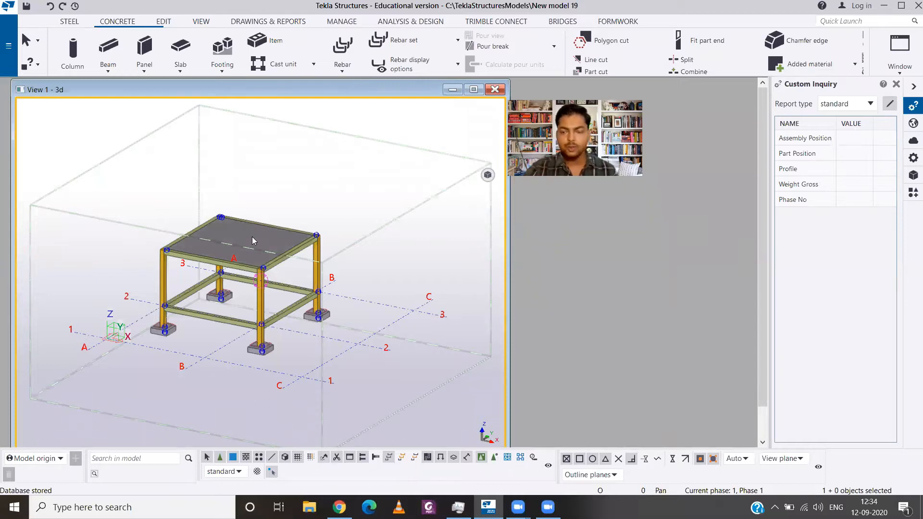
{"action": "left_click", "coordinate": [252, 241]}
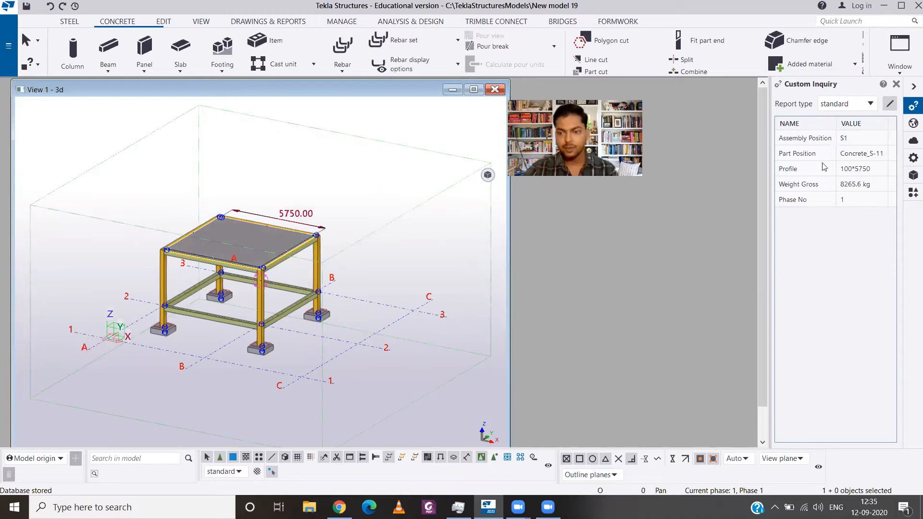
{"action": "mouse_move", "coordinate": [304, 268]}
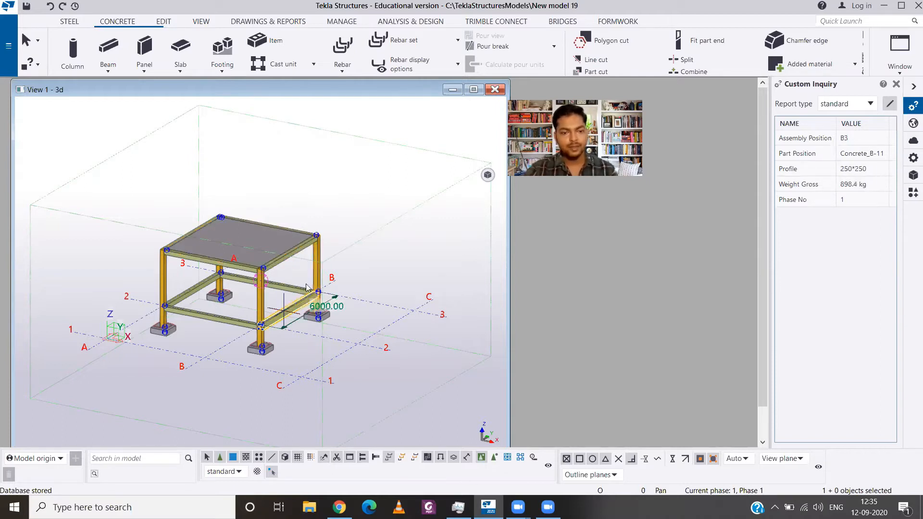
{"action": "left_click", "coordinate": [260, 350]}
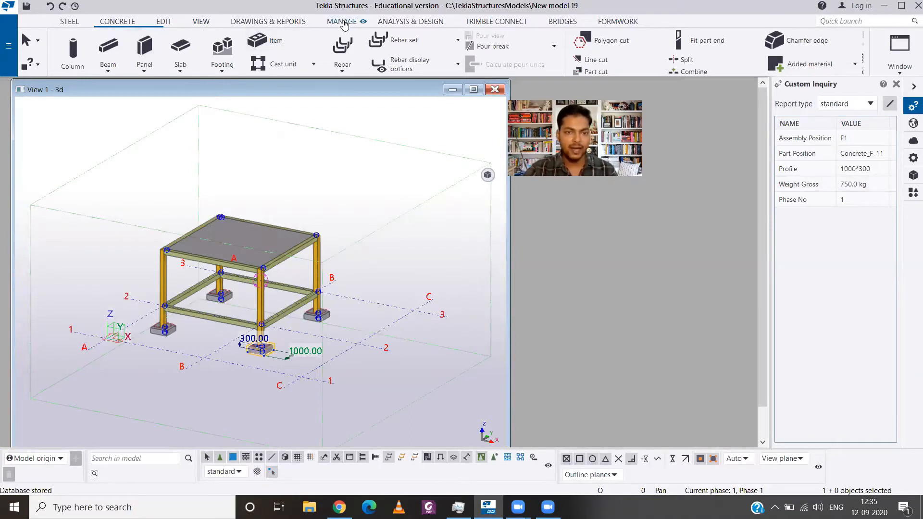
{"action": "left_click", "coordinate": [341, 21]}
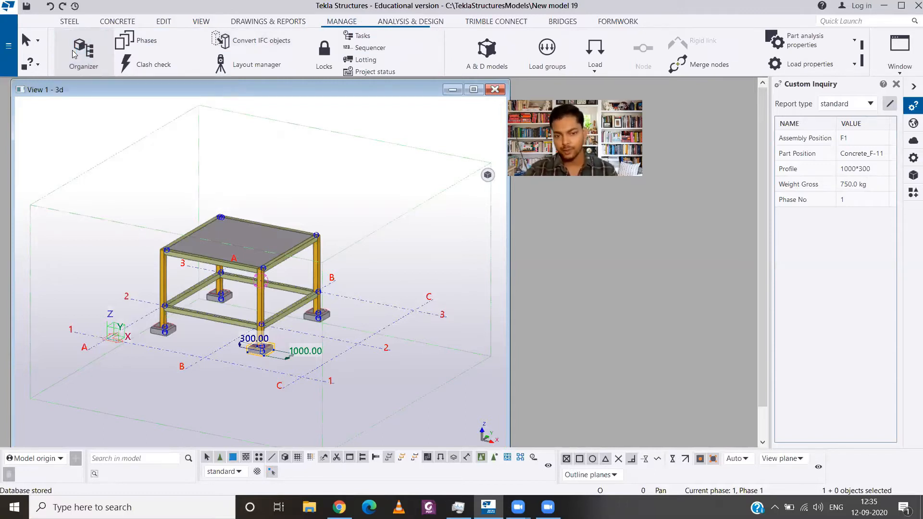
Step: Launch Organizer from the Manage ribbon and switch its Object Browser to the Quantity takeoff layout
{"action": "left_click", "coordinate": [82, 44]}
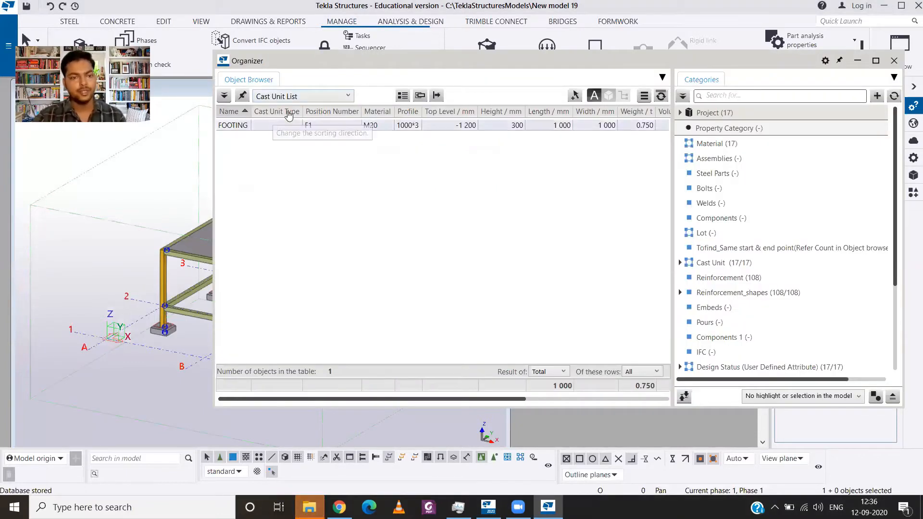
{"action": "left_click", "coordinate": [345, 95]}
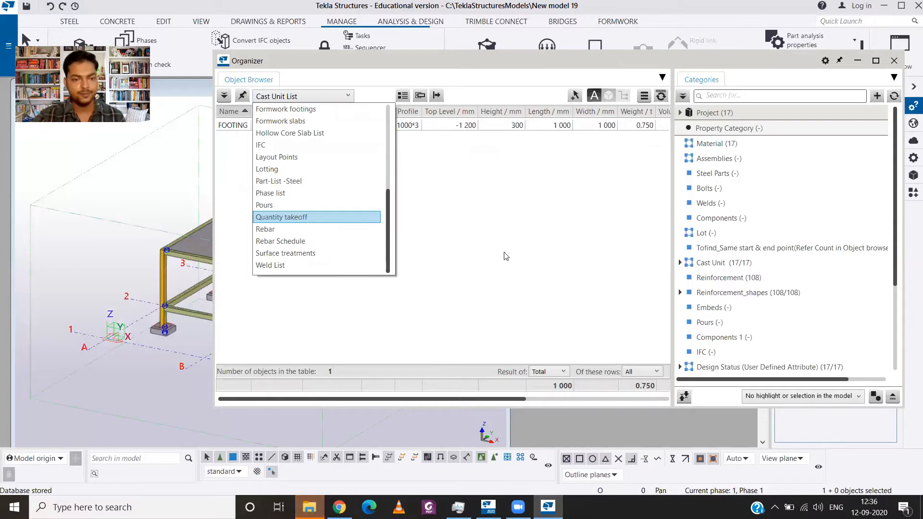
{"action": "left_click", "coordinate": [281, 218]}
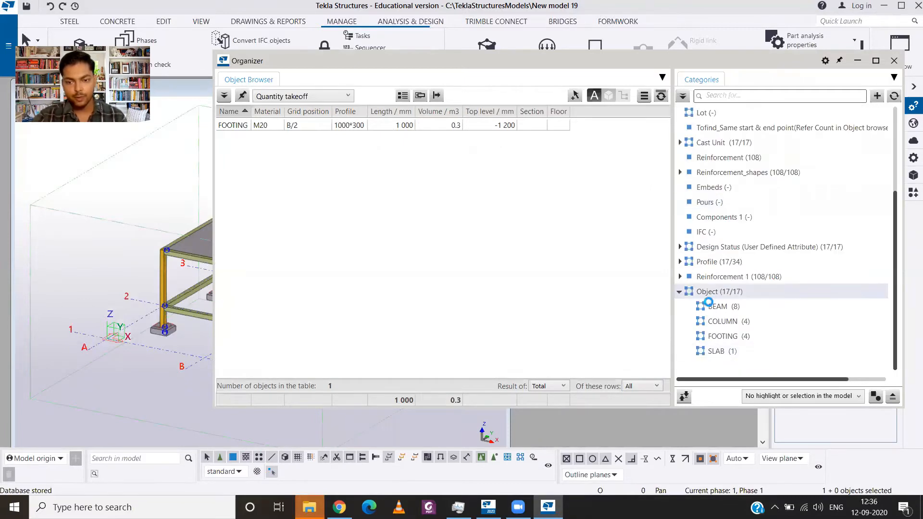
Step: Filter Organizer by category in turn — 8 beams, 4 columns, 4 footings, 1 slab — then all 17 objects
{"action": "left_click", "coordinate": [720, 291]}
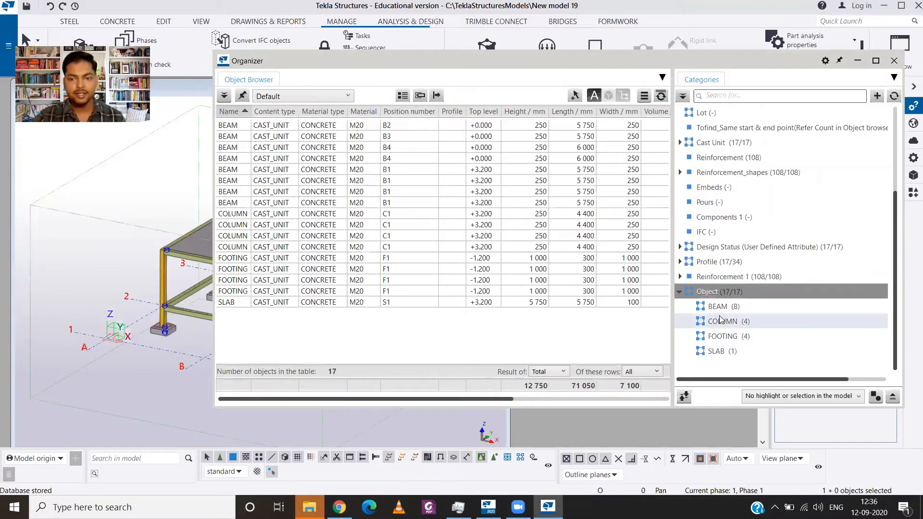
{"action": "left_click", "coordinate": [717, 307]}
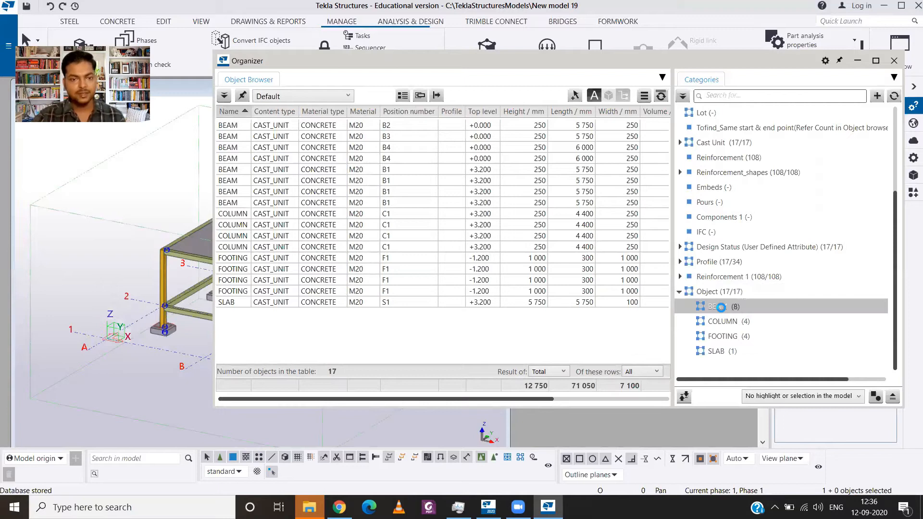
{"action": "left_click", "coordinate": [718, 306]}
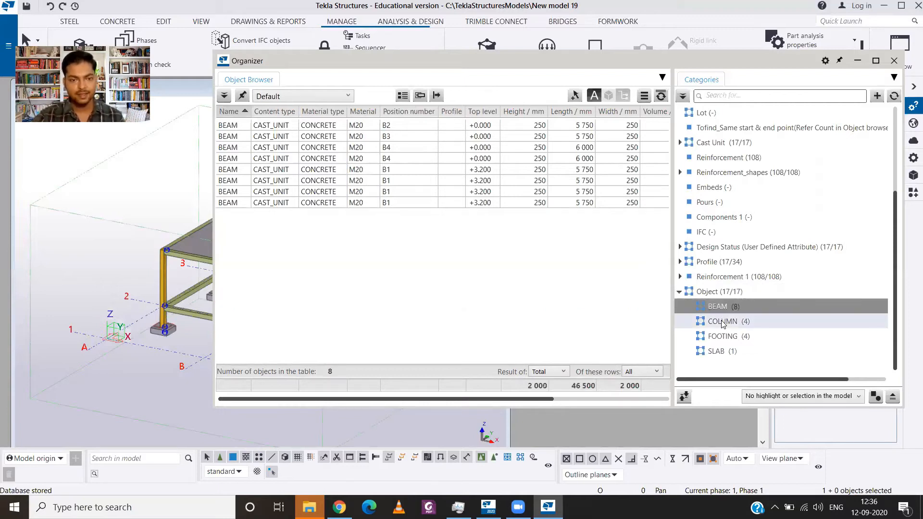
{"action": "left_click", "coordinate": [722, 322]}
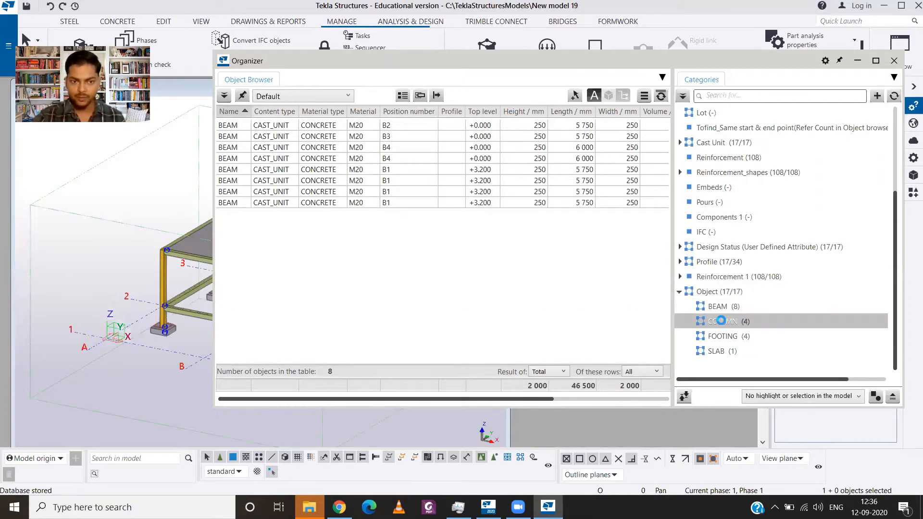
{"action": "left_click", "coordinate": [723, 337]}
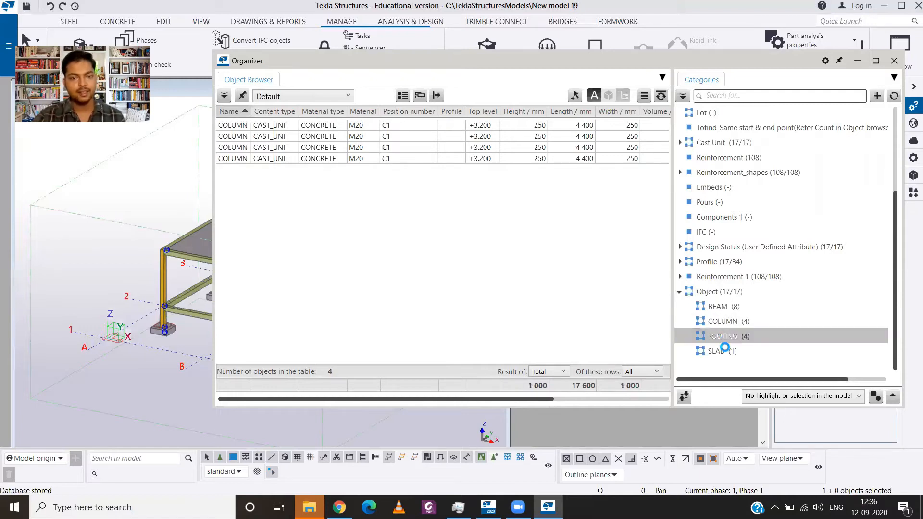
{"action": "left_click", "coordinate": [723, 337]}
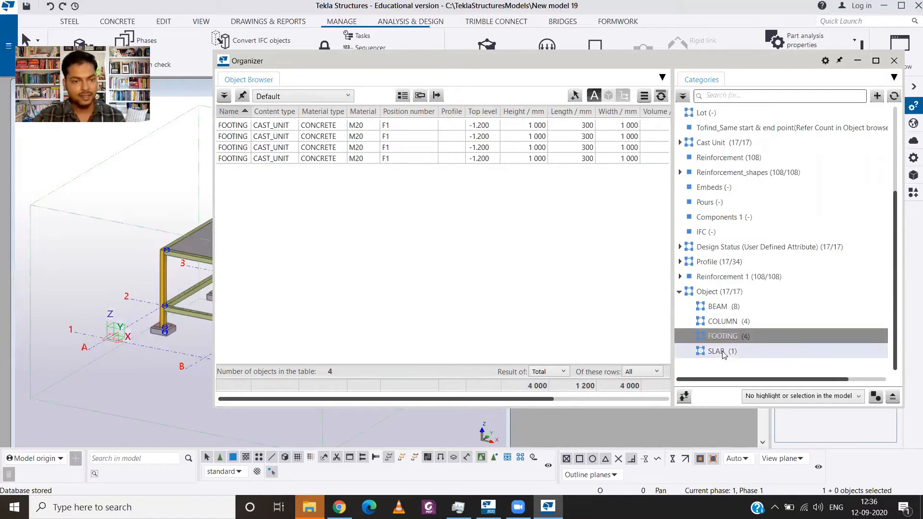
{"action": "left_click", "coordinate": [717, 351]}
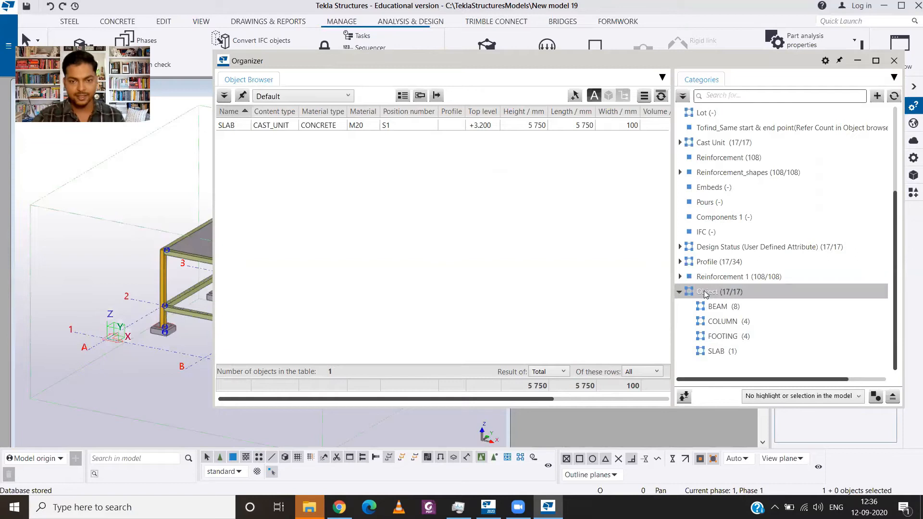
{"action": "left_click", "coordinate": [707, 292]}
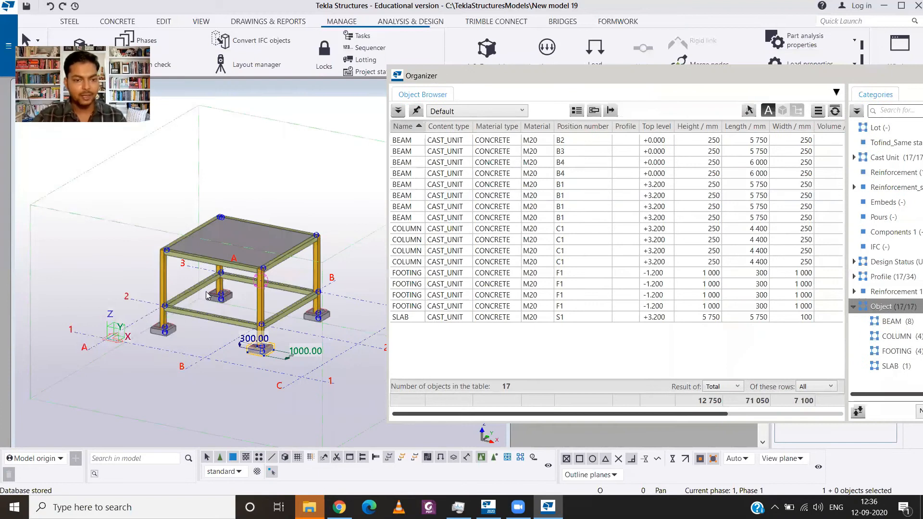
{"action": "mouse_move", "coordinate": [288, 308]}
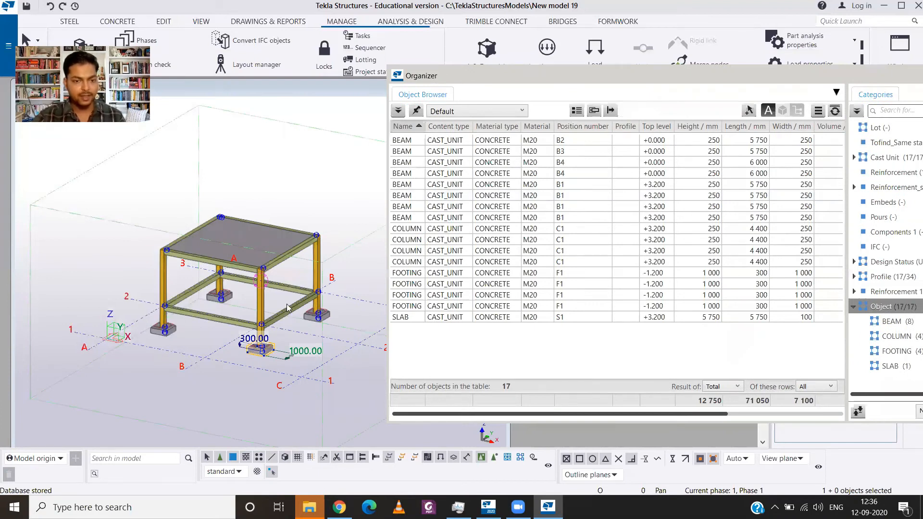
{"action": "mouse_move", "coordinate": [210, 241]}
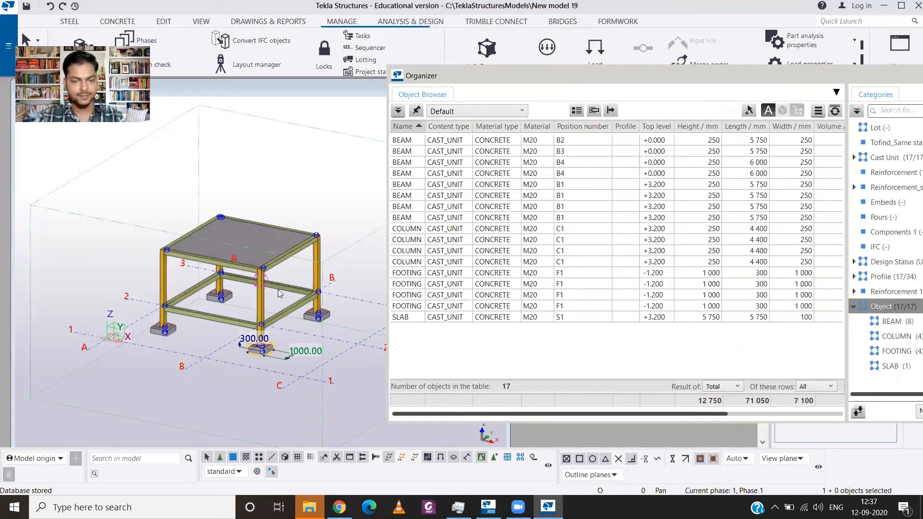
{"action": "mouse_move", "coordinate": [518, 250]}
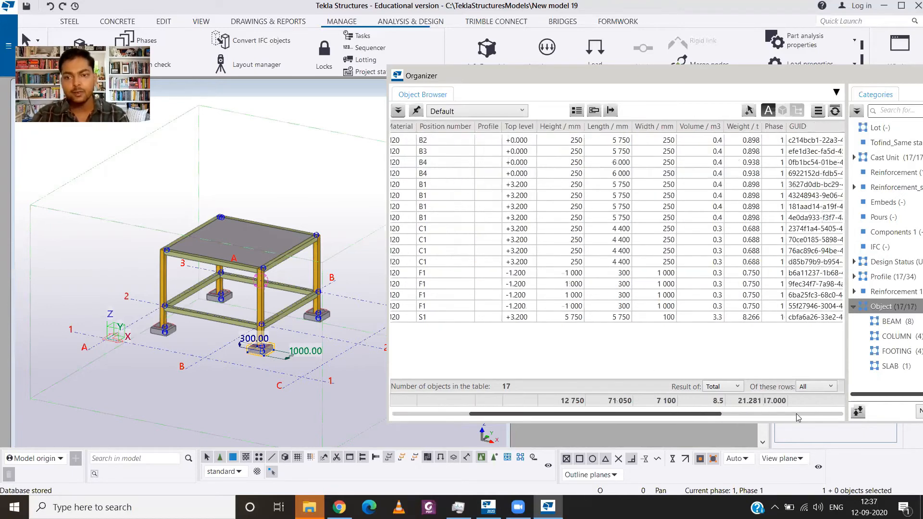
Step: Scroll the Object Browser to the Volume and Weight columns showing totals 8.5 m3 and 21.281 t
{"action": "scroll", "scroll_direction": "right", "scroll_amount": 3}
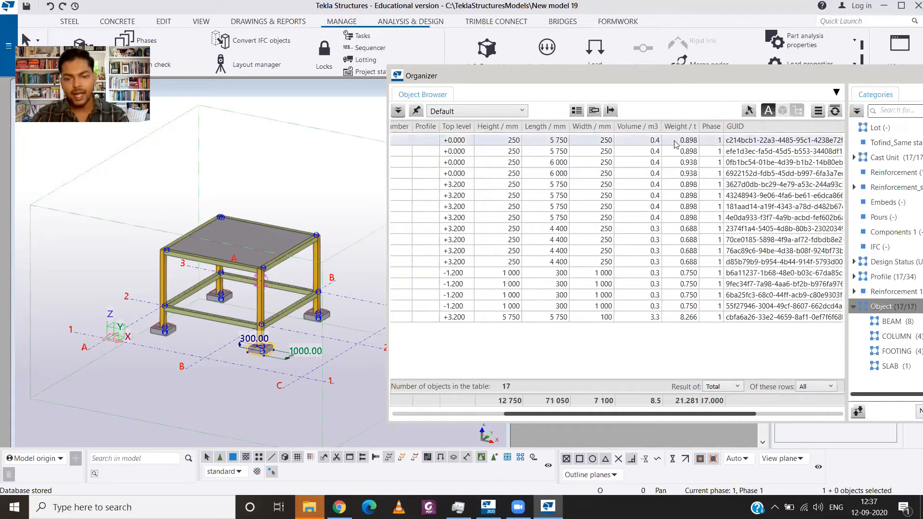
{"action": "mouse_move", "coordinate": [677, 144]}
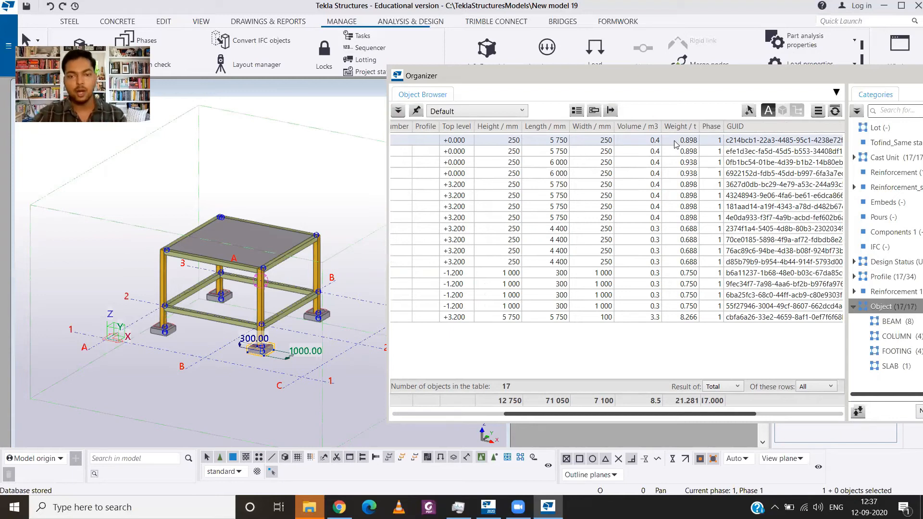
{"action": "mouse_move", "coordinate": [611, 111]}
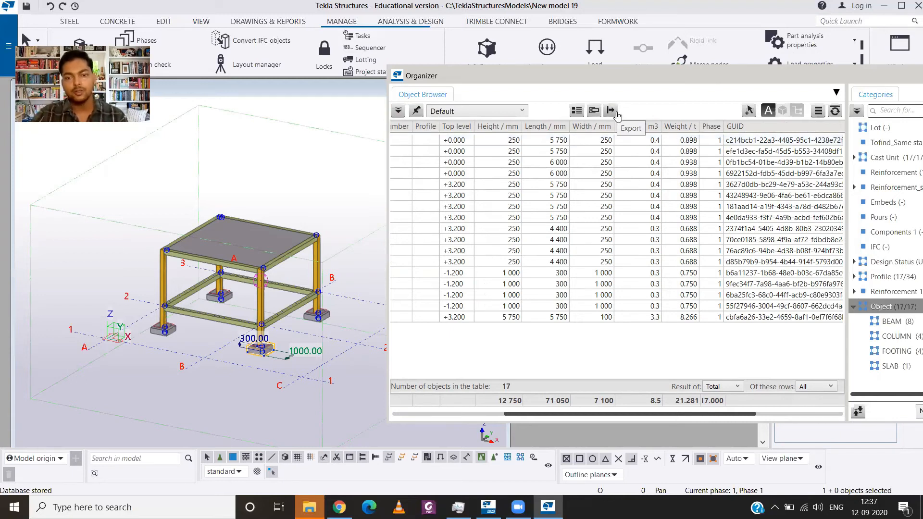
Step: Export the 17-object quantity table with the default template and view the resulting Excel workbook
{"action": "left_click", "coordinate": [611, 109]}
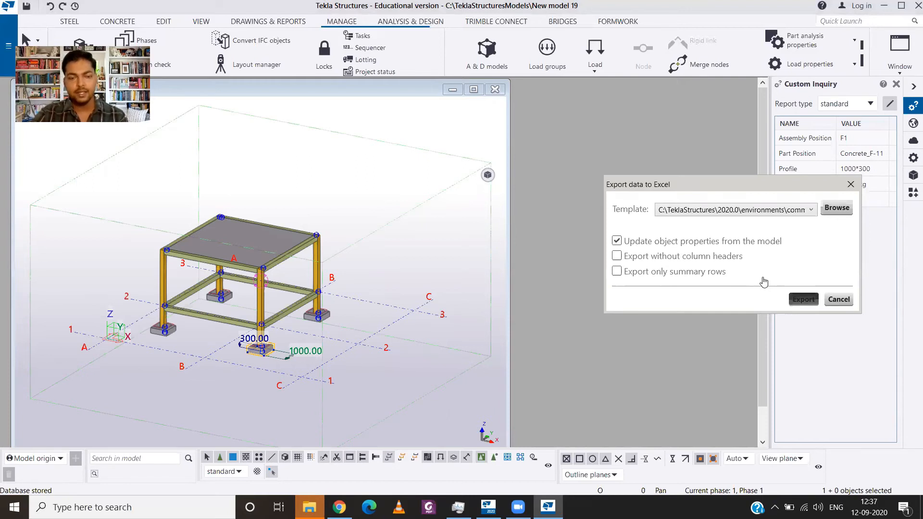
{"action": "left_click", "coordinate": [803, 300]}
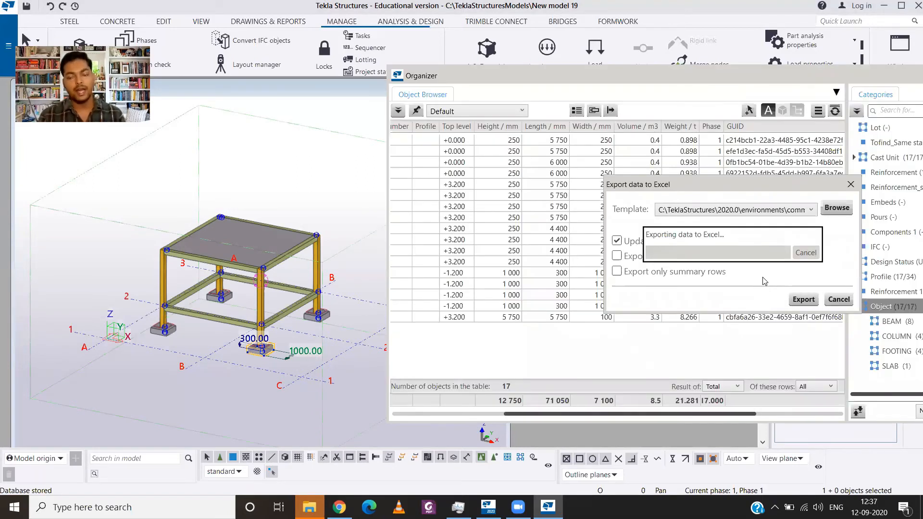
{"action": "left_click", "coordinate": [803, 300]}
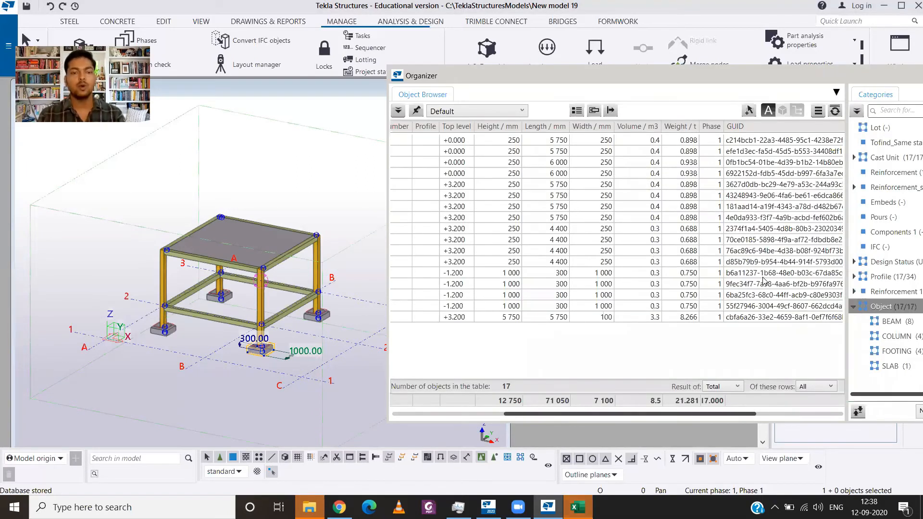
{"action": "left_click", "coordinate": [577, 506]}
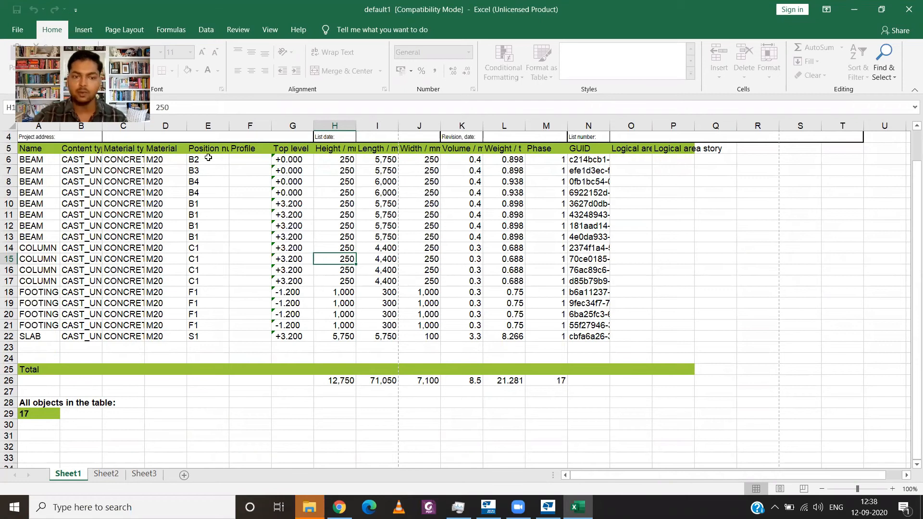
{"action": "mouse_move", "coordinate": [320, 344]}
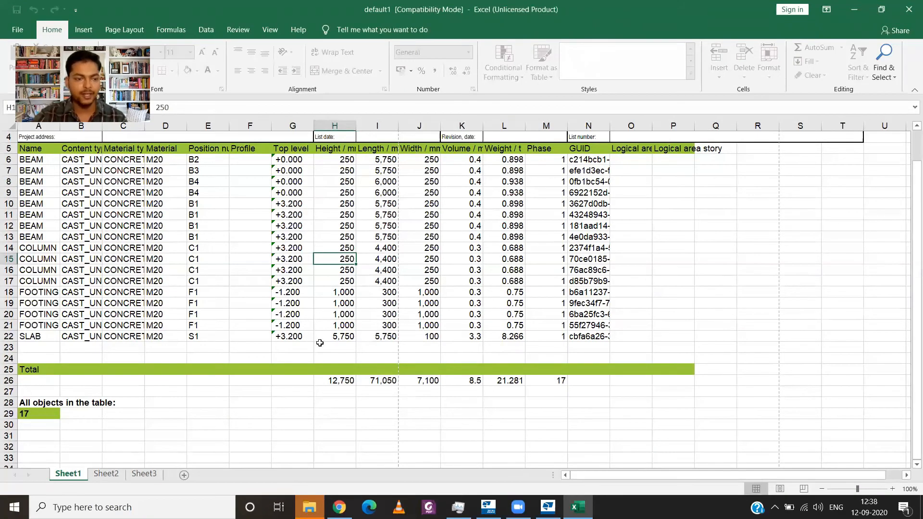